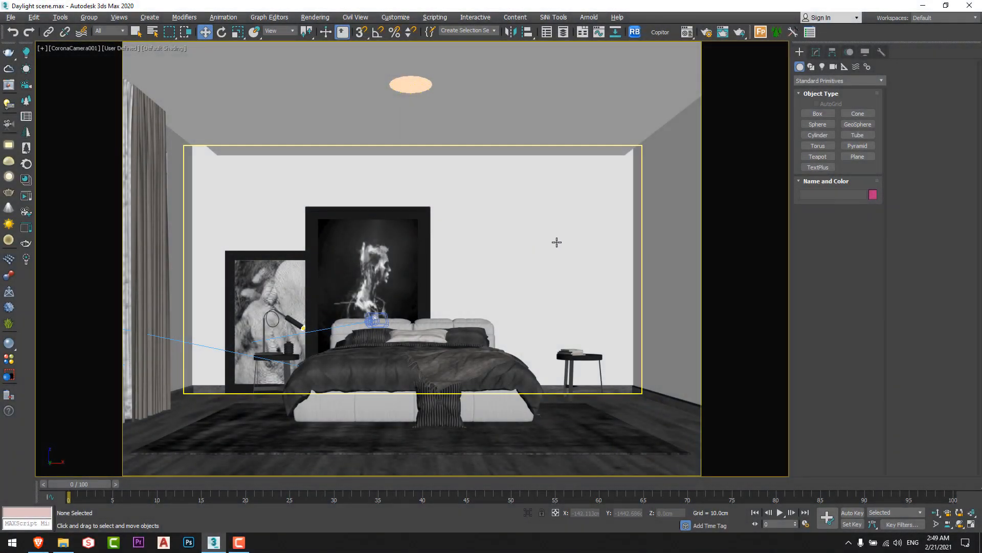
mouse_move(562, 244)
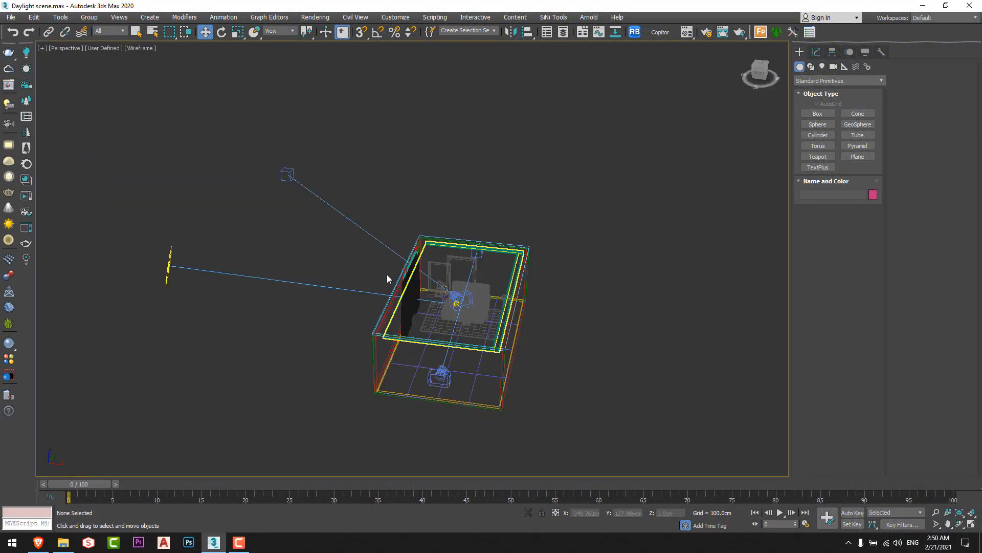
- Zoom toward the room lights and start Corona interactive rendering from CoronaCamera001
drag(389, 278, 322, 244)
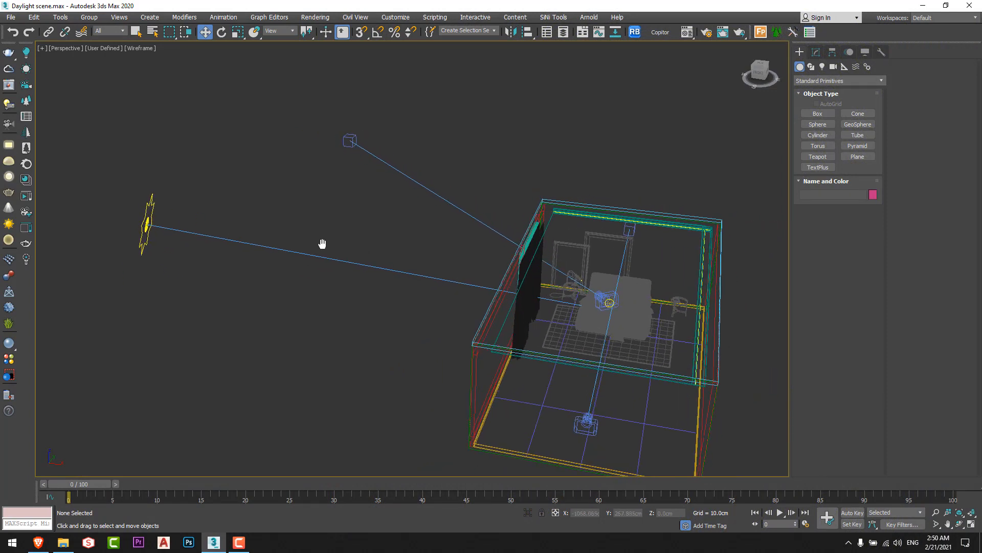
click(145, 227)
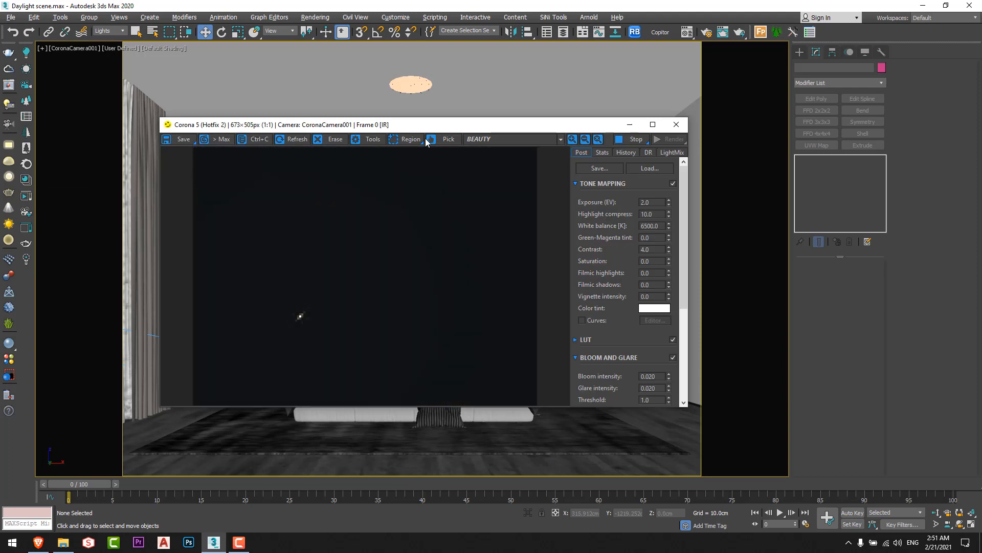
mouse_move(418, 320)
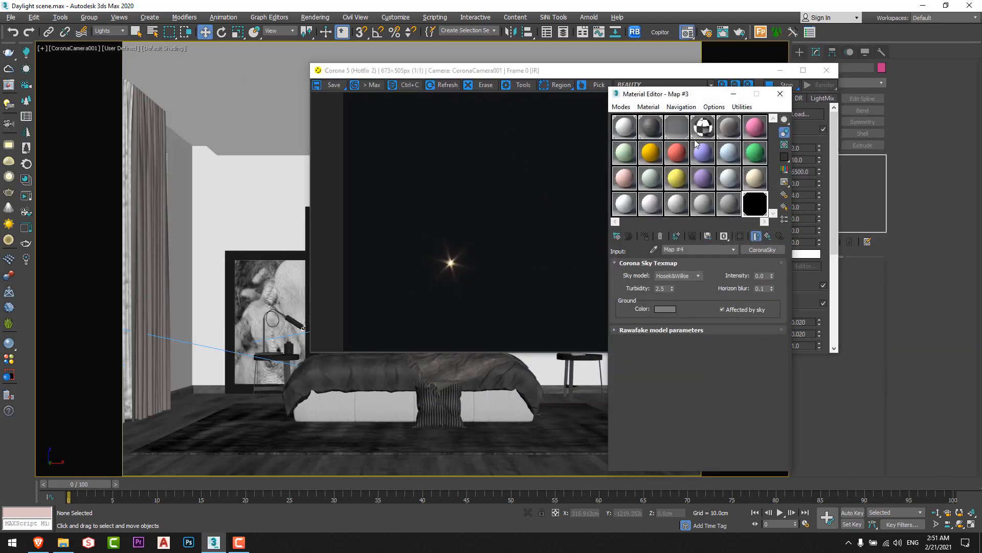
- Load the orange Corona Light Material slot in the Material Editor
click(702, 127)
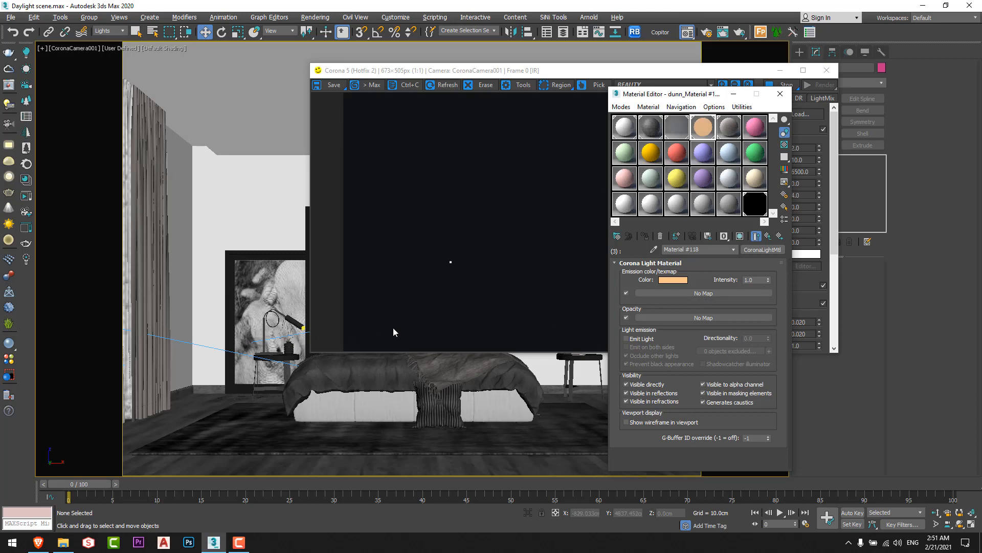
mouse_move(418, 306)
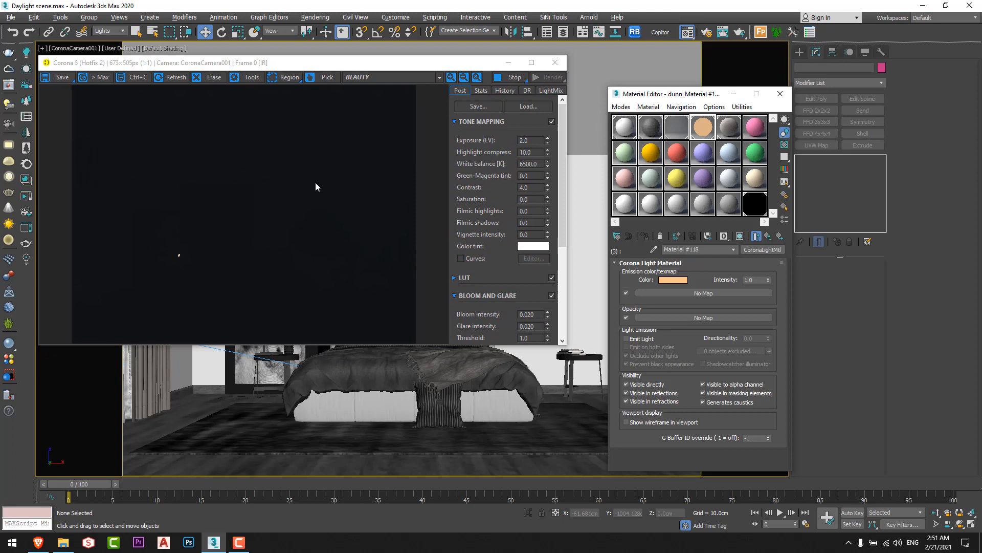
- Load the zero-intensity CoronaSky environment map for editing in the Material Editor
click(755, 205)
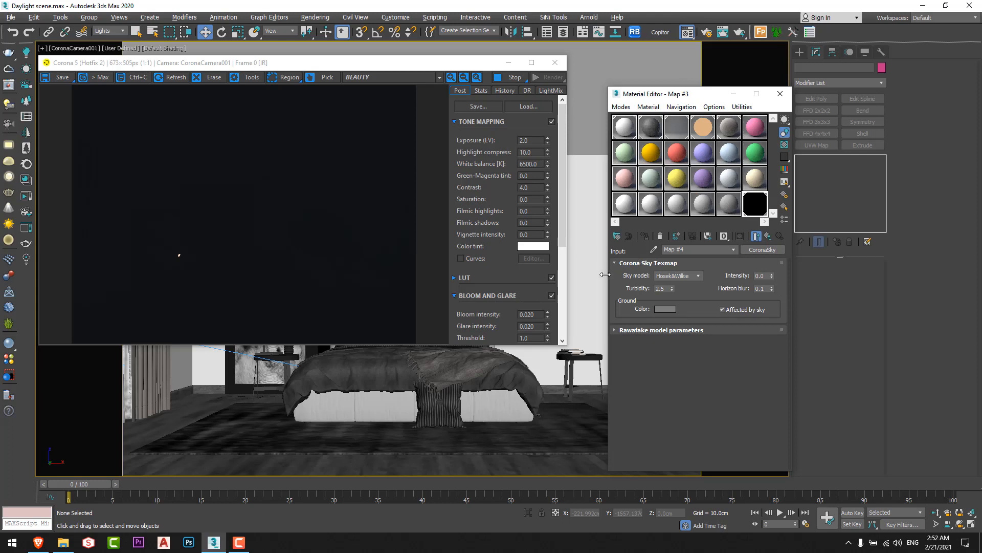
mouse_move(237, 264)
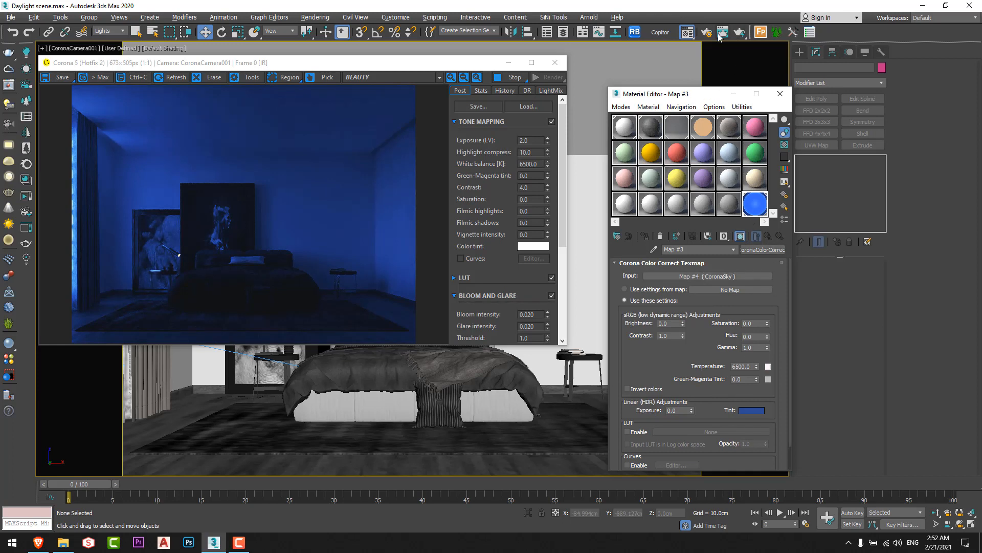
click(706, 32)
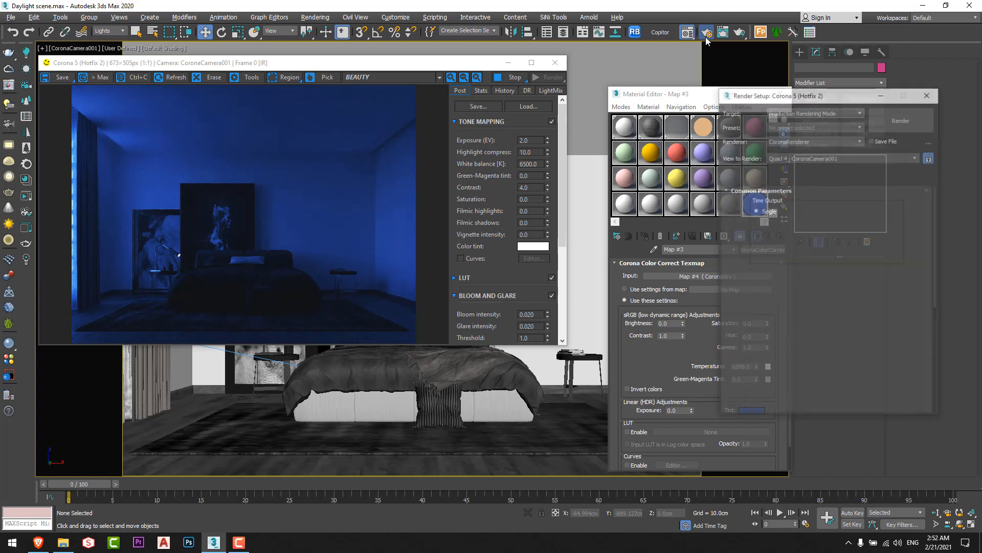
click(755, 175)
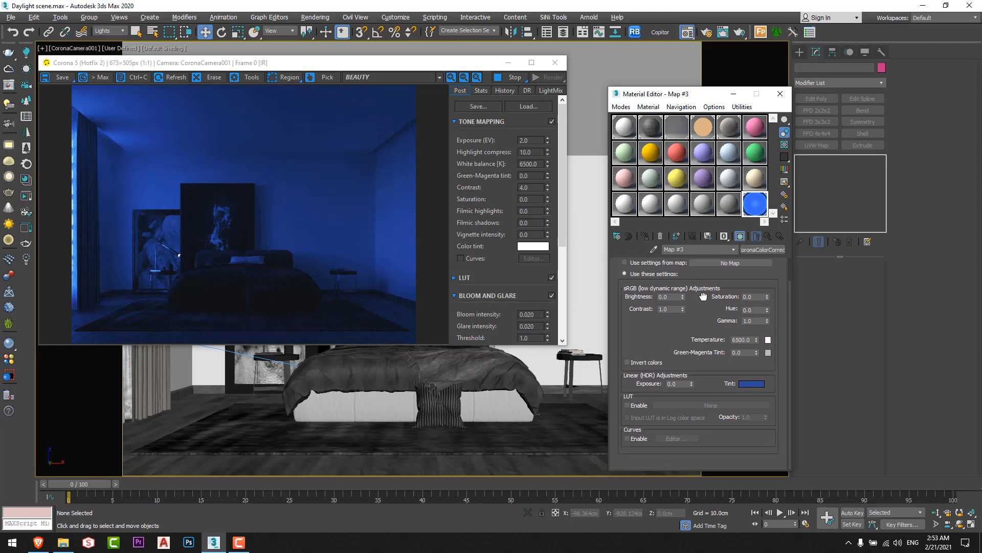
mouse_move(724, 384)
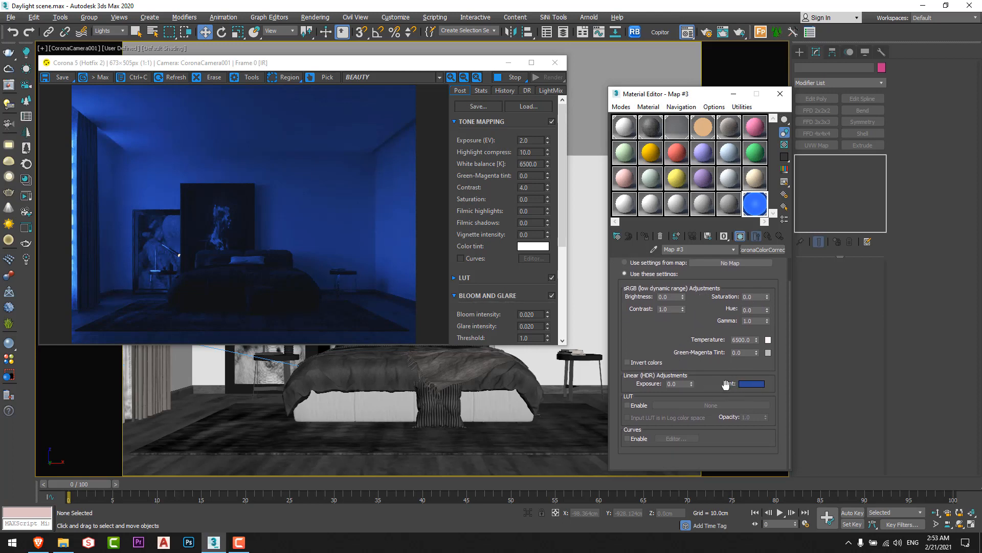
- Change the CoronaColorCorrect tint swatch to a deep navy blue for the night sky
click(750, 384)
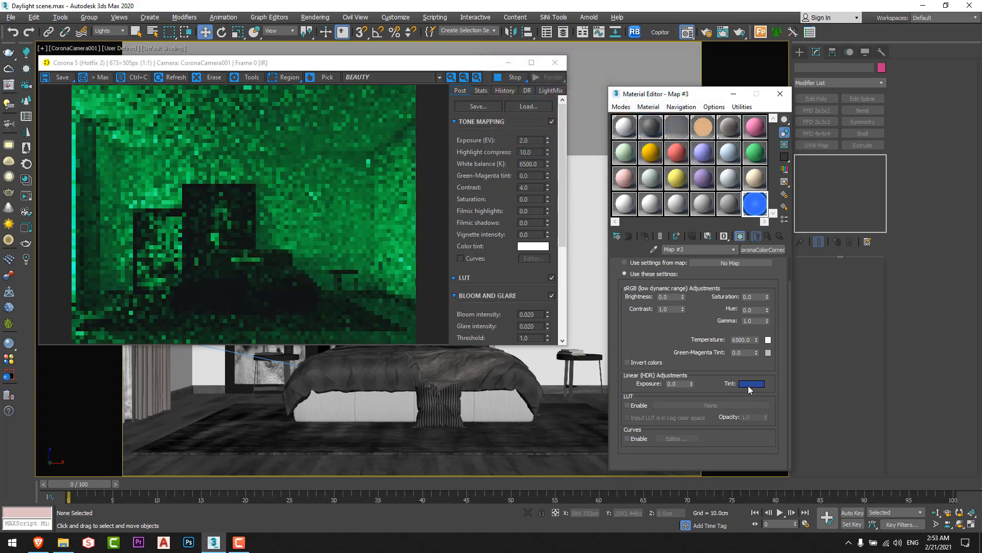
click(753, 383)
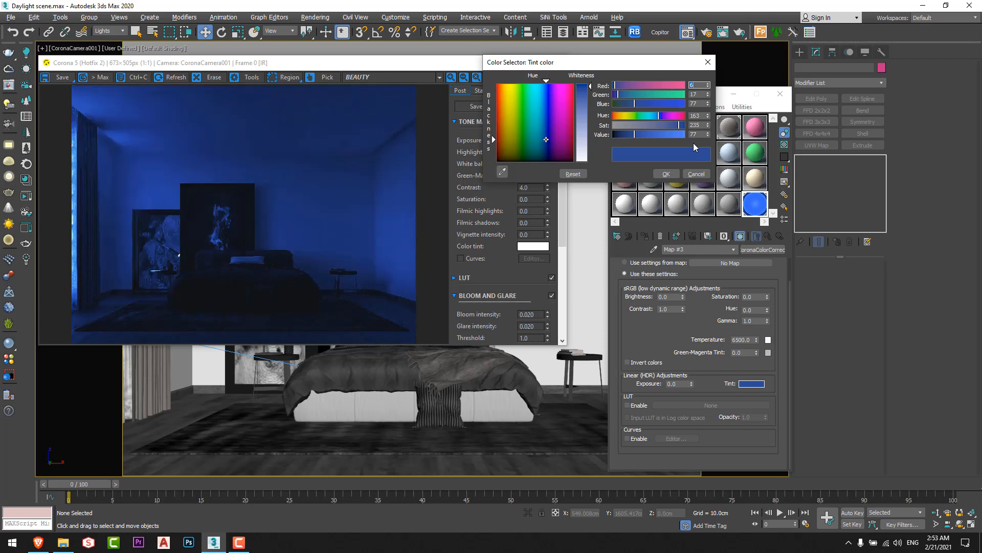
mouse_move(689, 171)
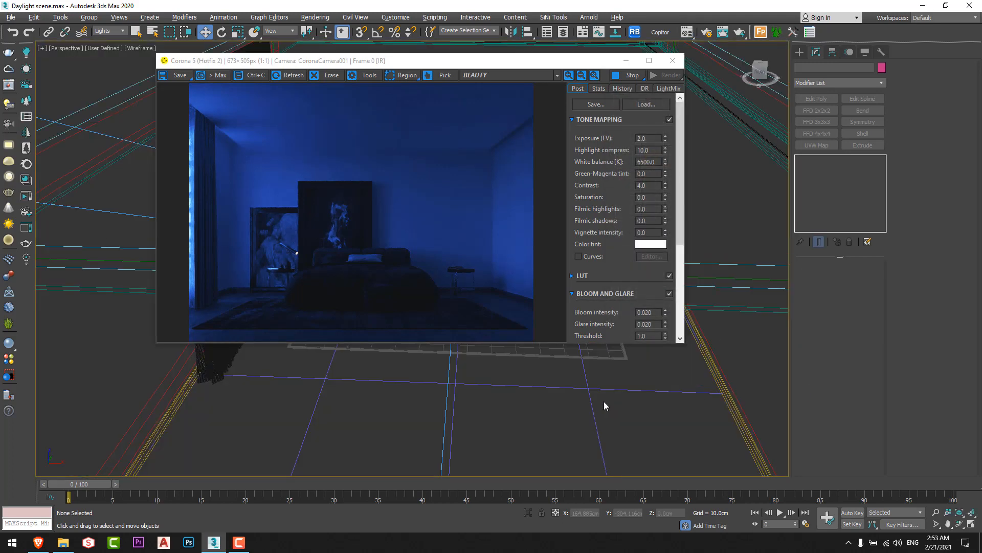
- Select CoronaSun001 for a faint blue moonlight and move the render preview aside
click(525, 375)
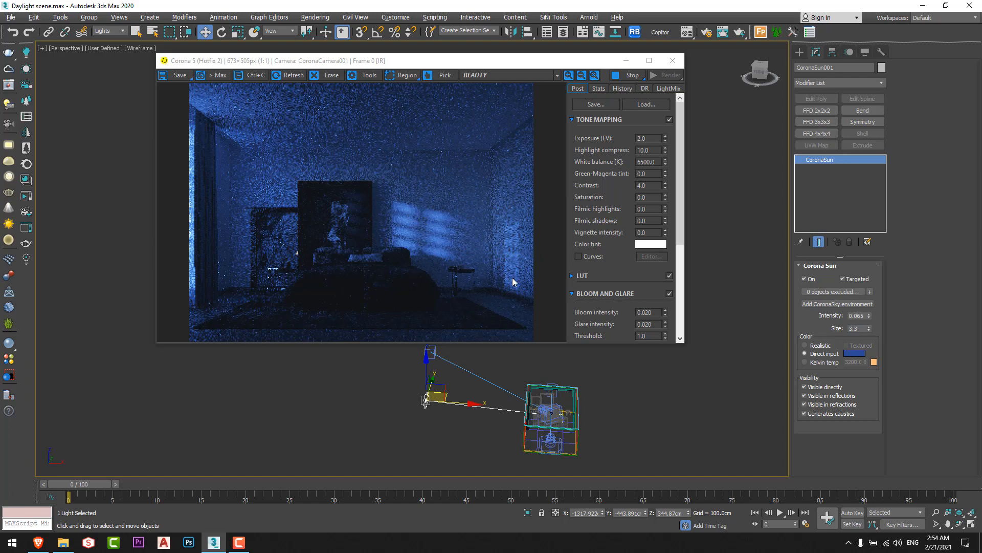
mouse_move(515, 280)
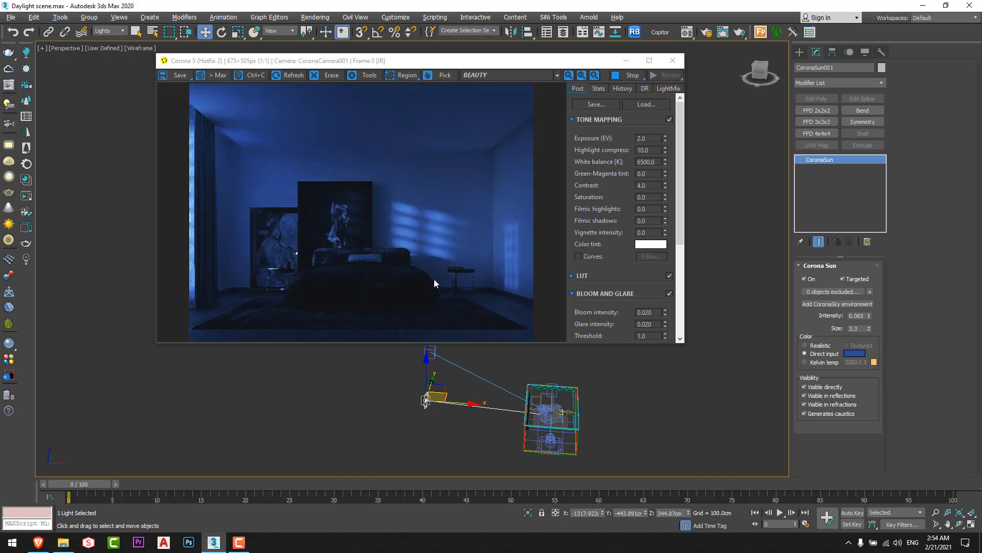
mouse_move(468, 276)
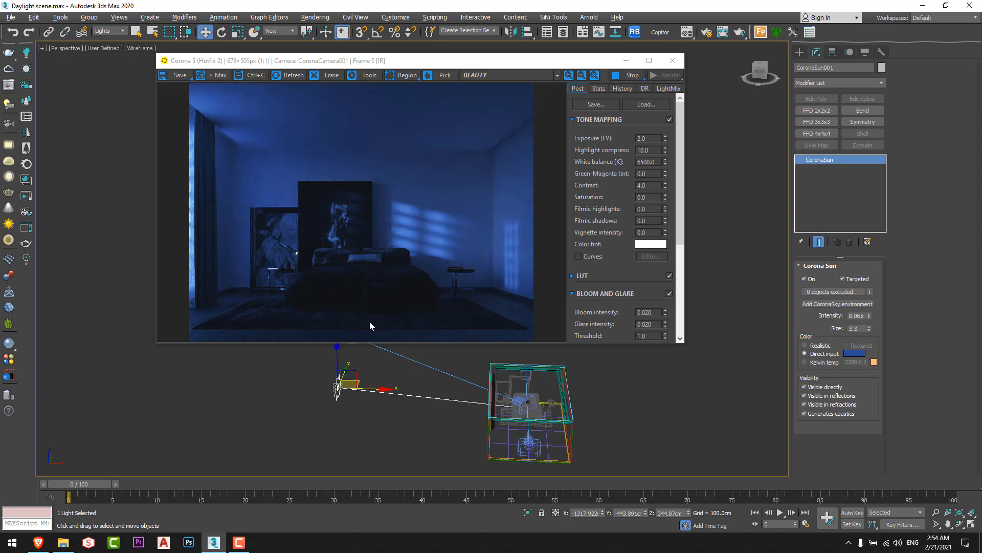
mouse_move(360, 361)
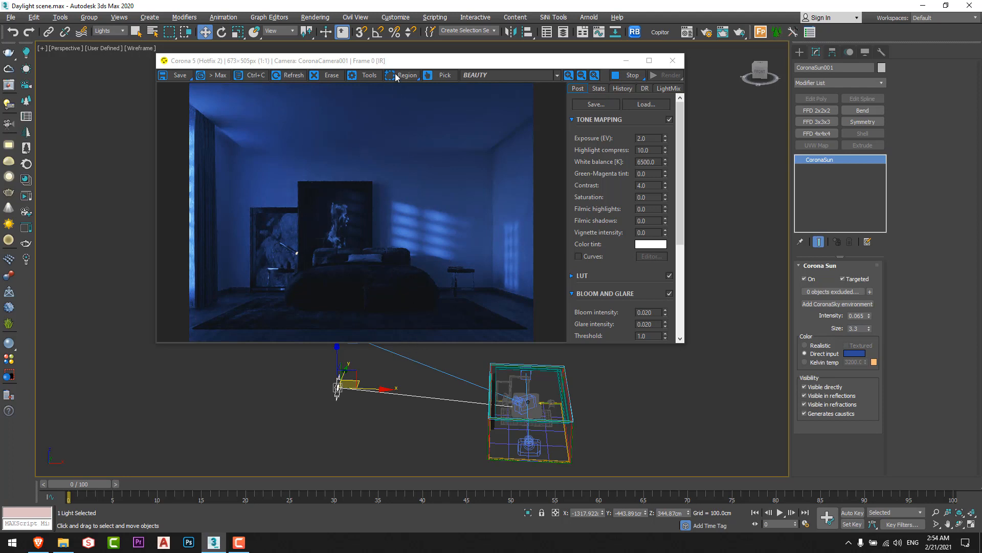
drag(414, 60, 370, 65)
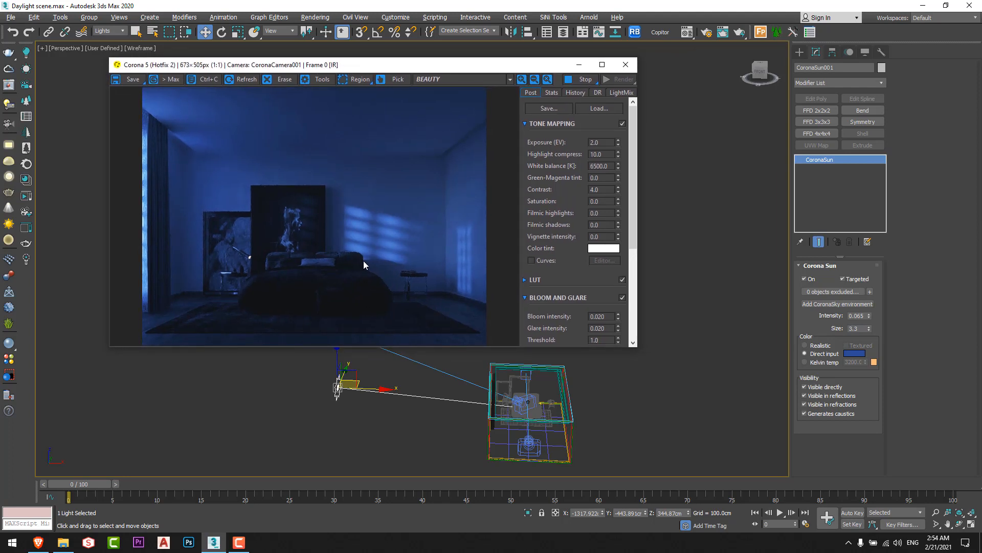
mouse_move(382, 288)
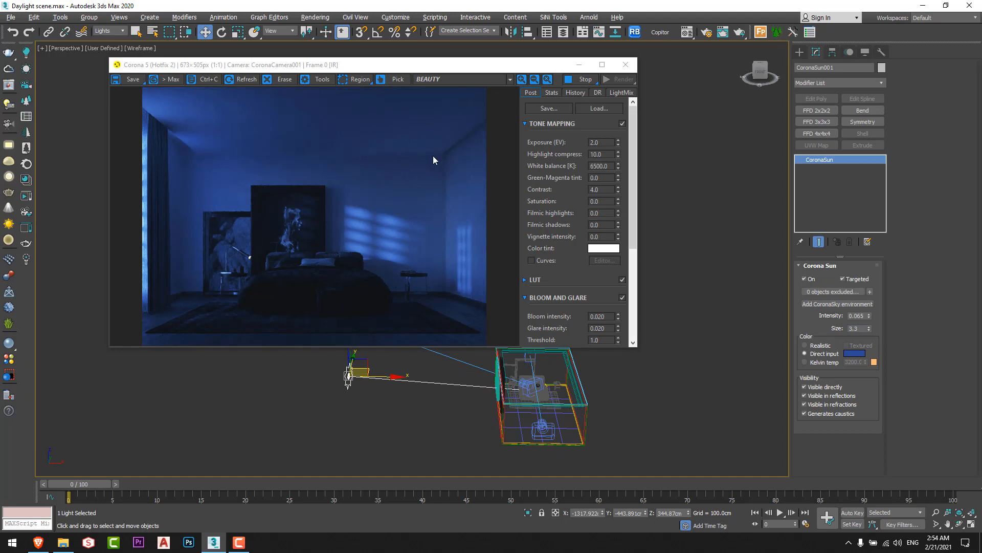
mouse_move(199, 247)
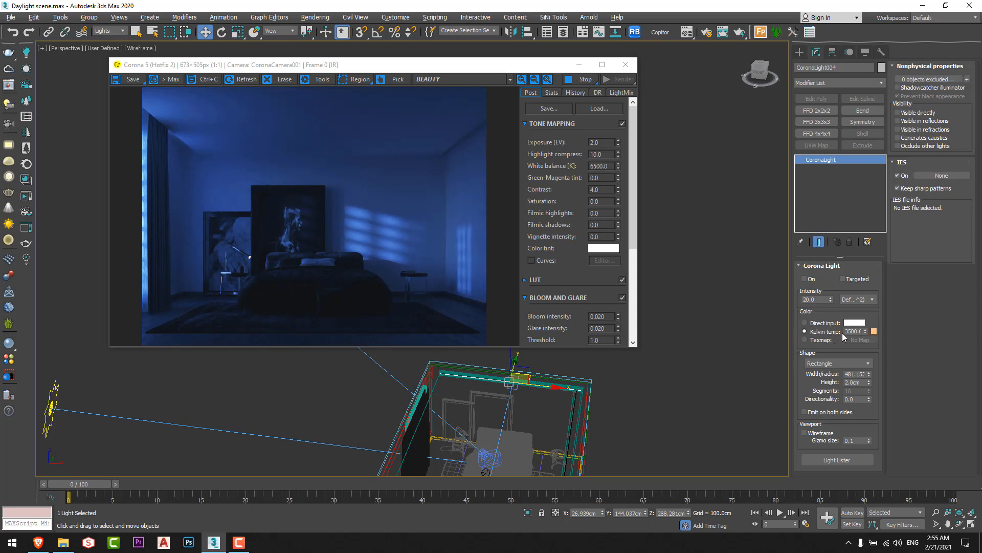
- Switch on the rectangular 3500 K, intensity 20 cove light along the ceiling
click(855, 331)
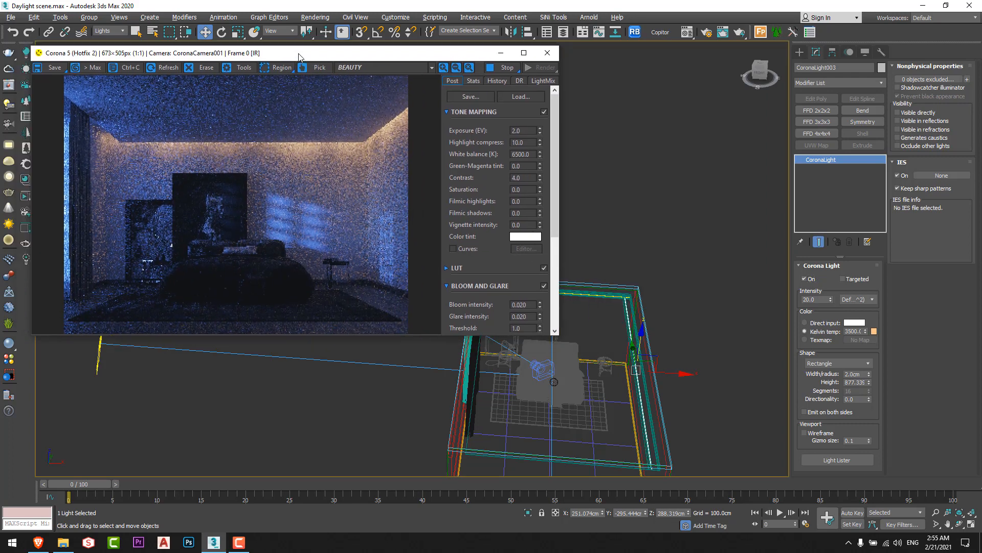
- Zoom to the bedside lamp and enable its CoronaLight002 sphere bulb at 3500 K
drag(299, 52, 307, 64)
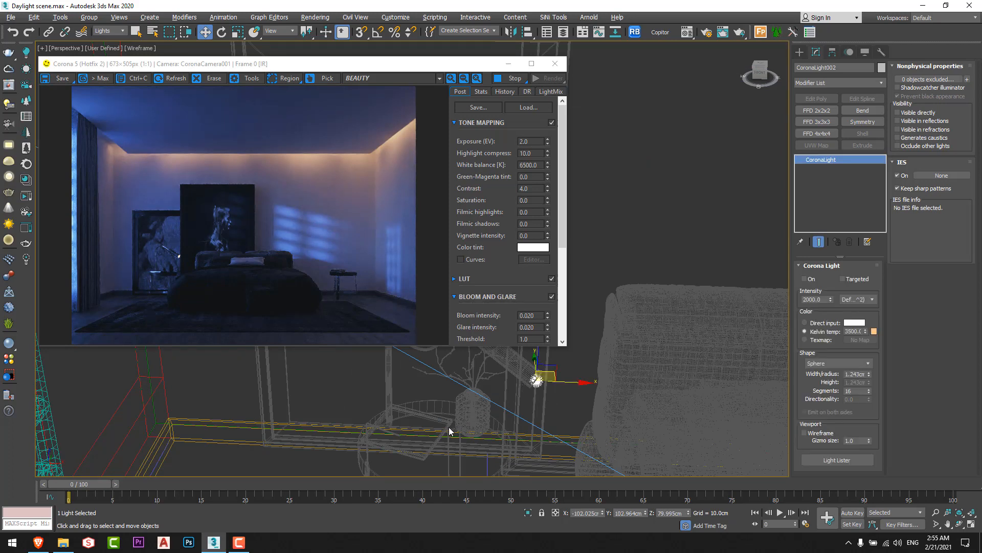
click(805, 279)
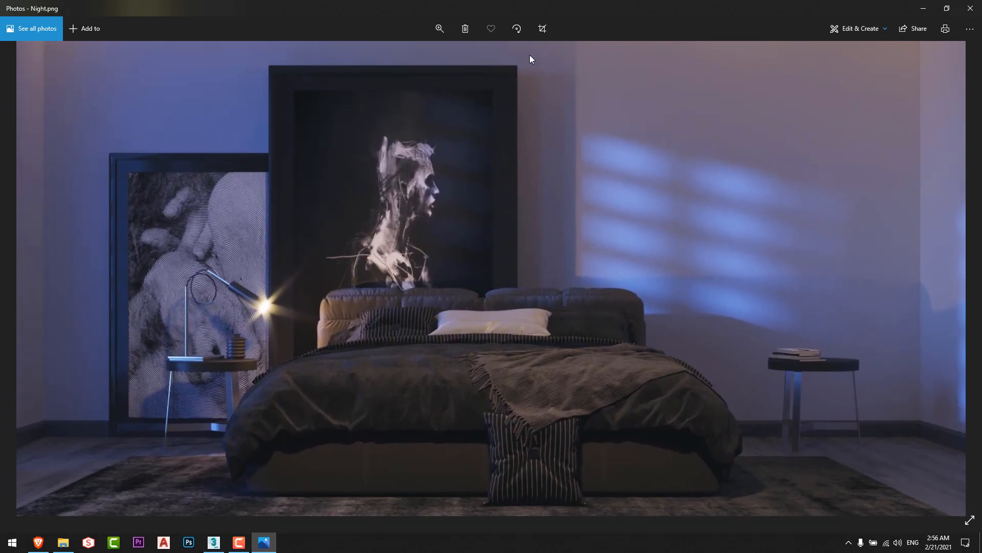
mouse_move(493, 468)
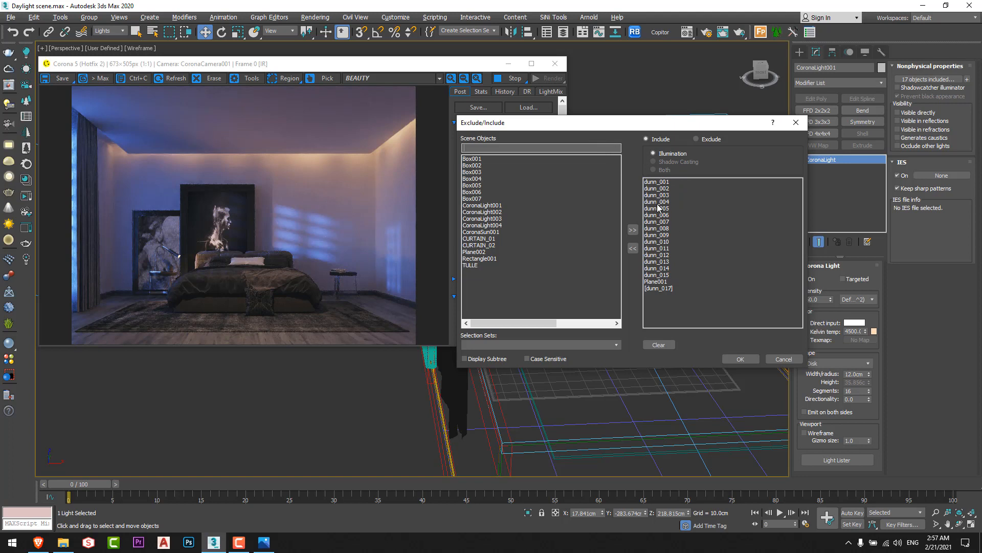
mouse_move(307, 286)
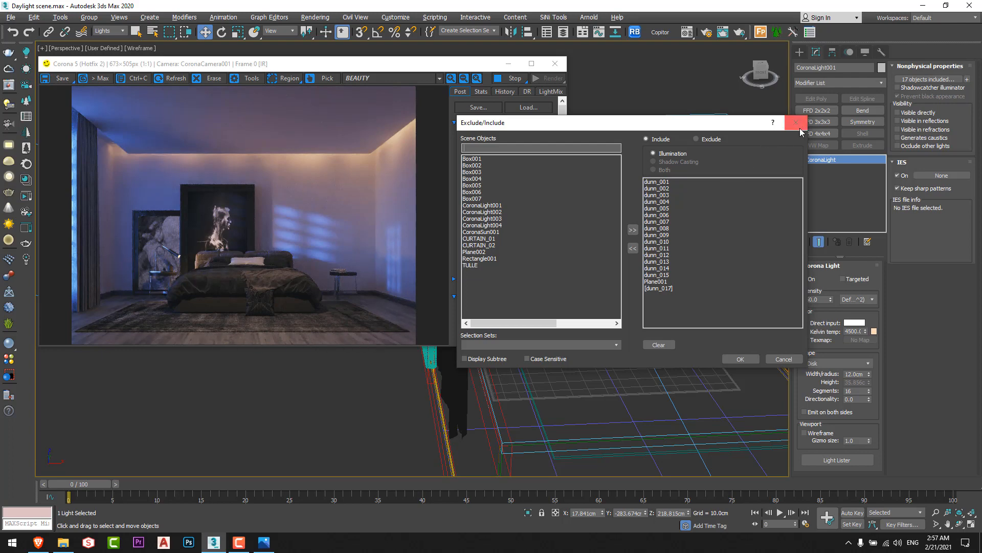
- Bring up the Night.png render in the Photos viewer from the taskbar
click(263, 543)
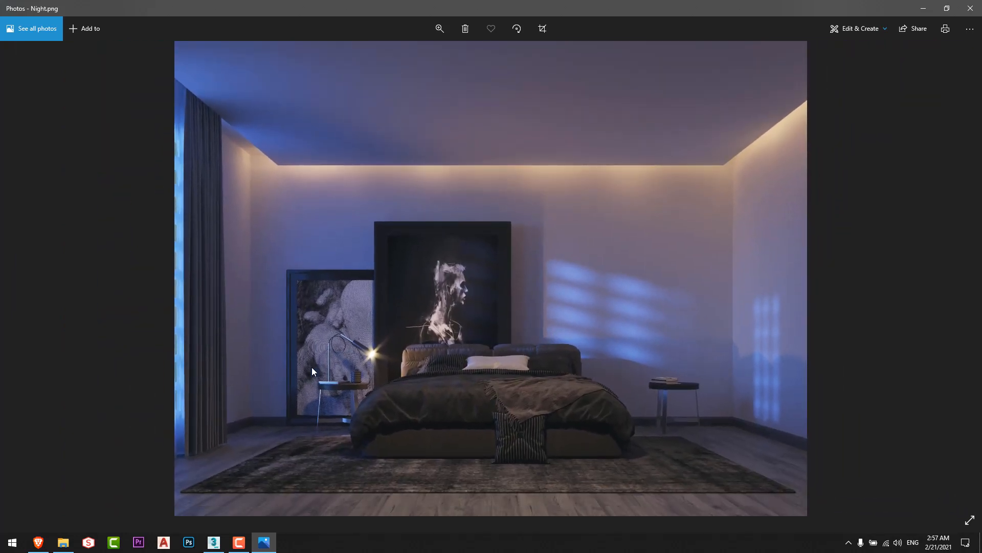
mouse_move(320, 407)
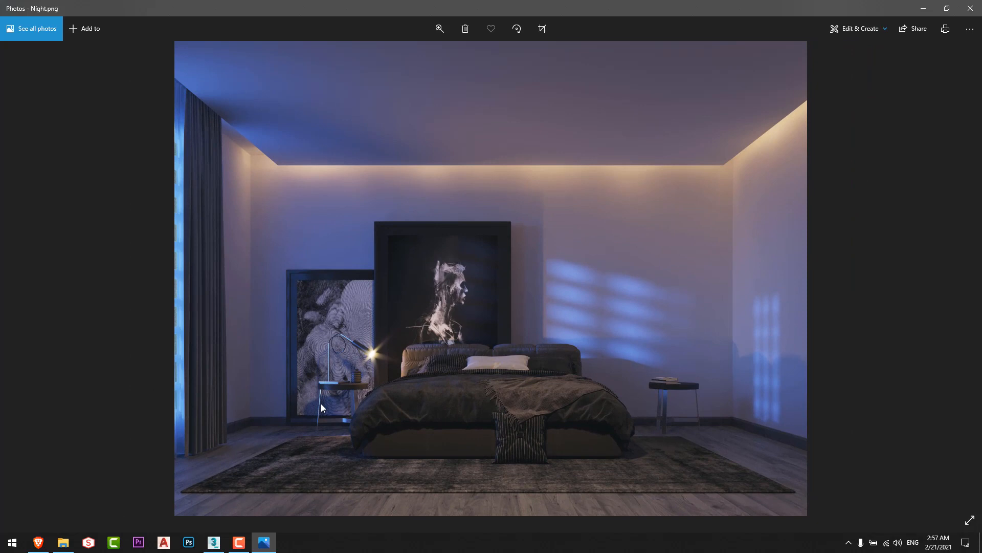
mouse_move(237, 512)
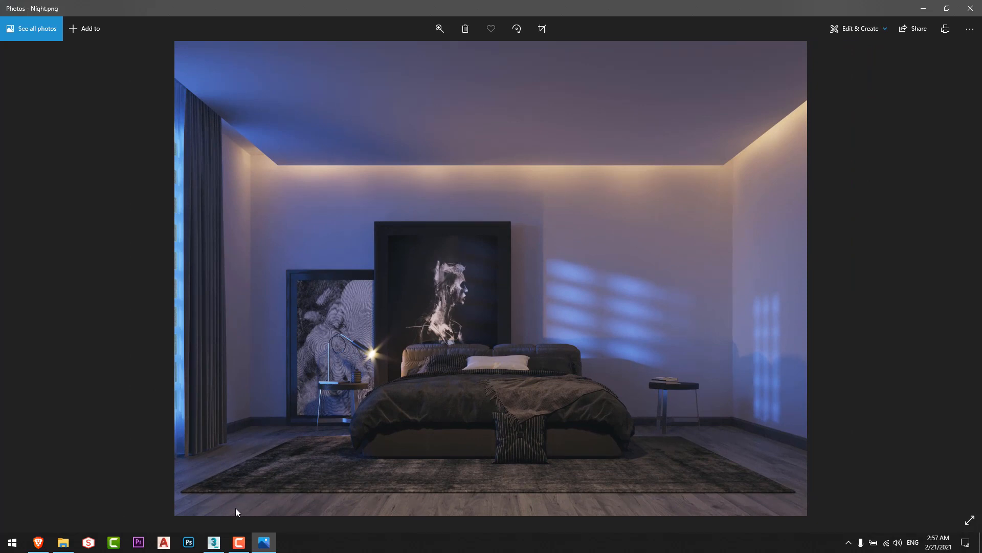
- Flip between the 3ds Max scene and the Night_DOF.png lamp close-up for comparison
click(213, 542)
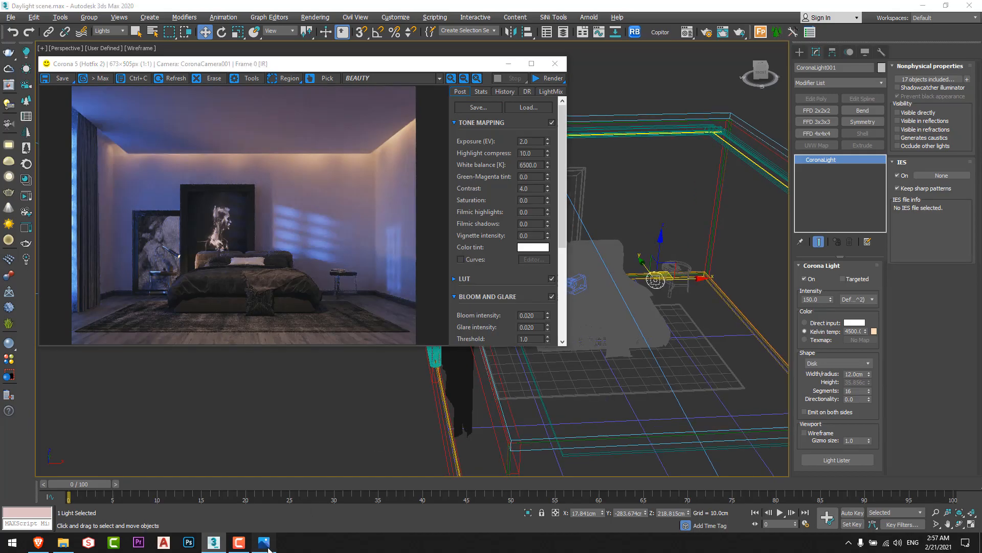
click(263, 543)
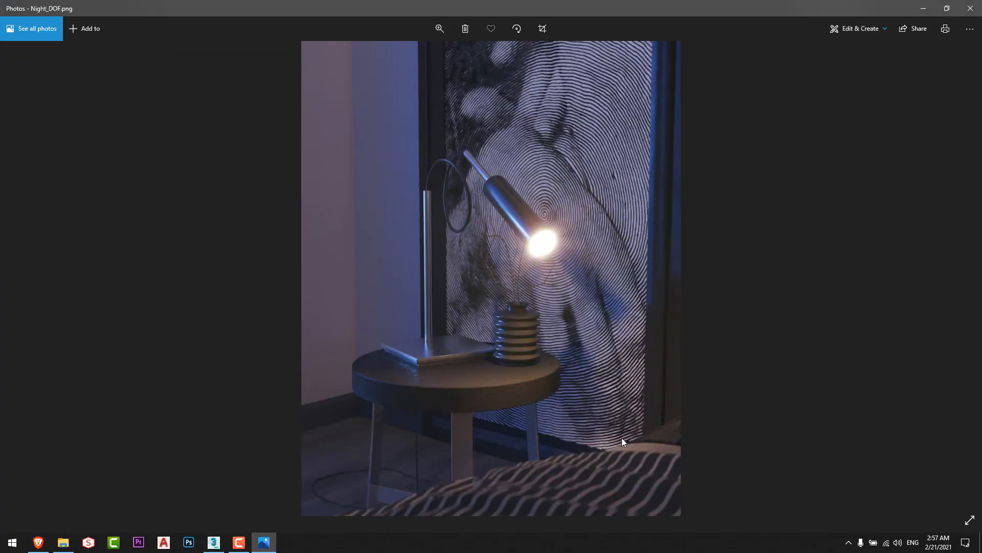
mouse_move(526, 392)
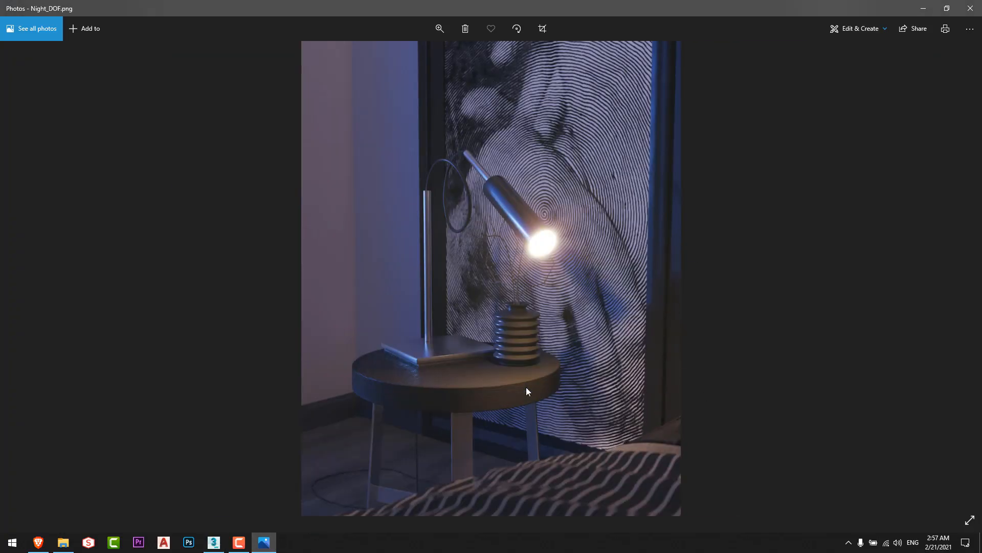
mouse_move(554, 307)
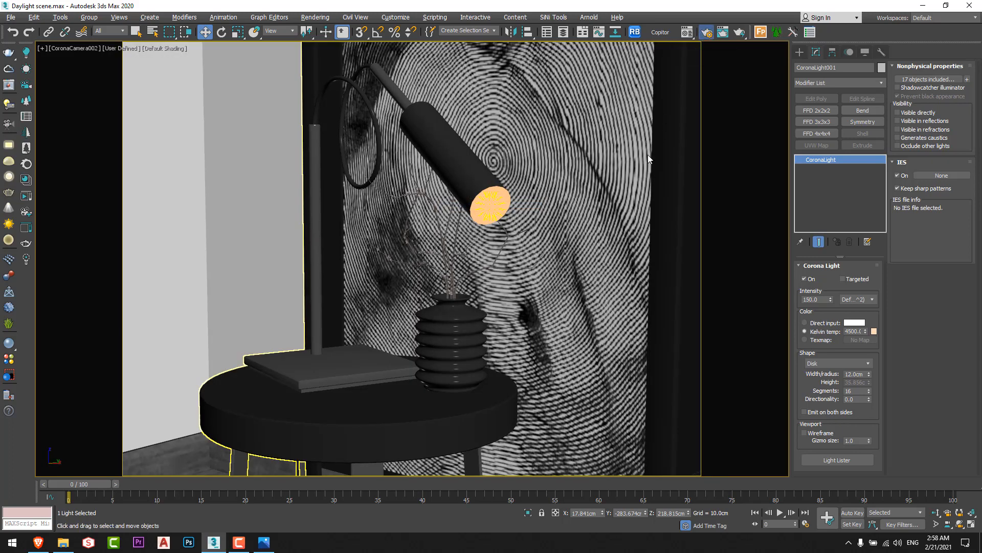
- Set Render Setup output to 2000 × 2500 portrait, checking against the reference close-up, then close it
click(706, 31)
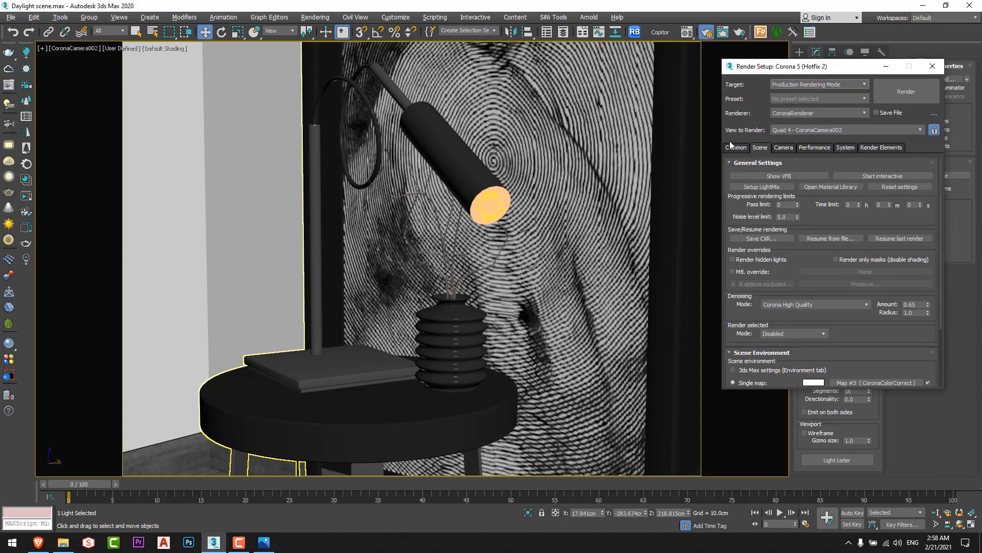
click(736, 147)
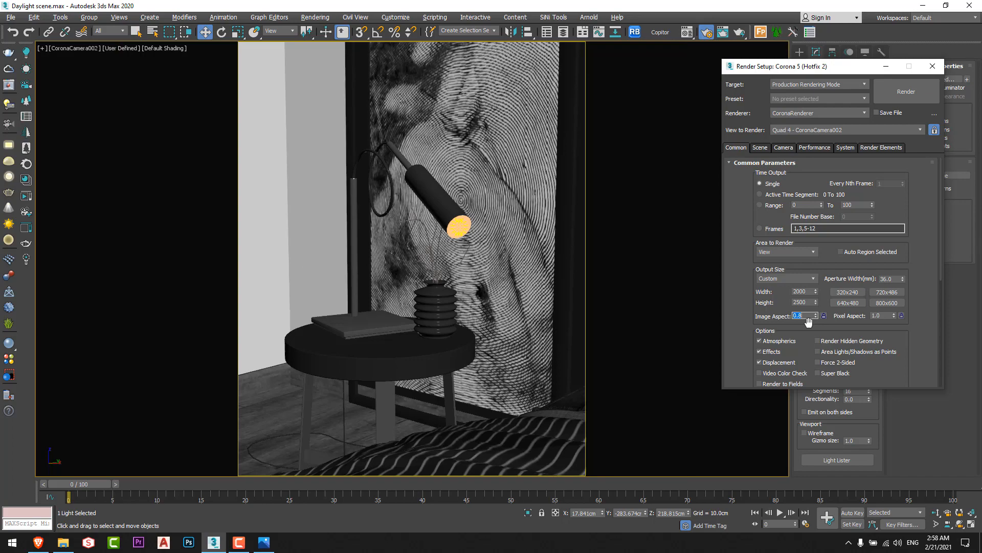
click(263, 543)
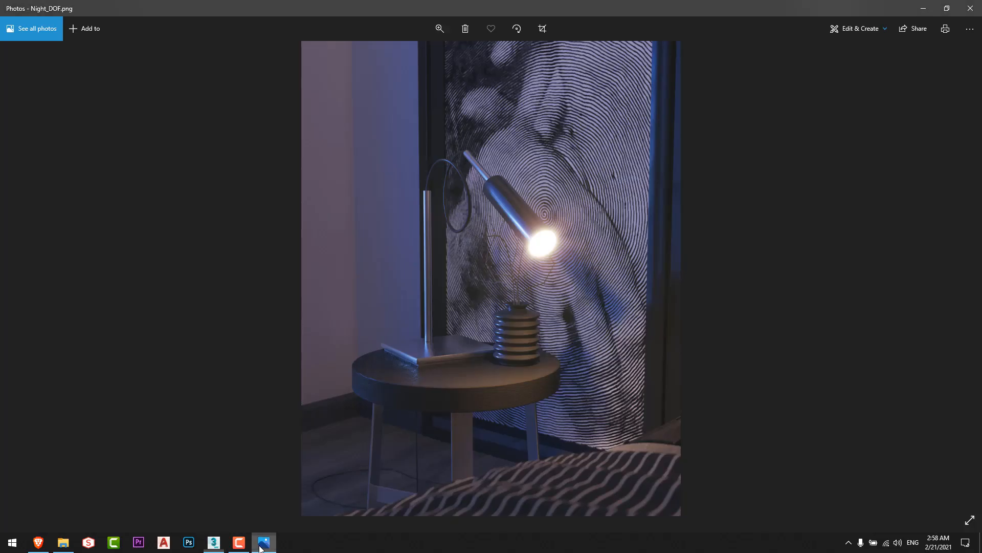
click(213, 543)
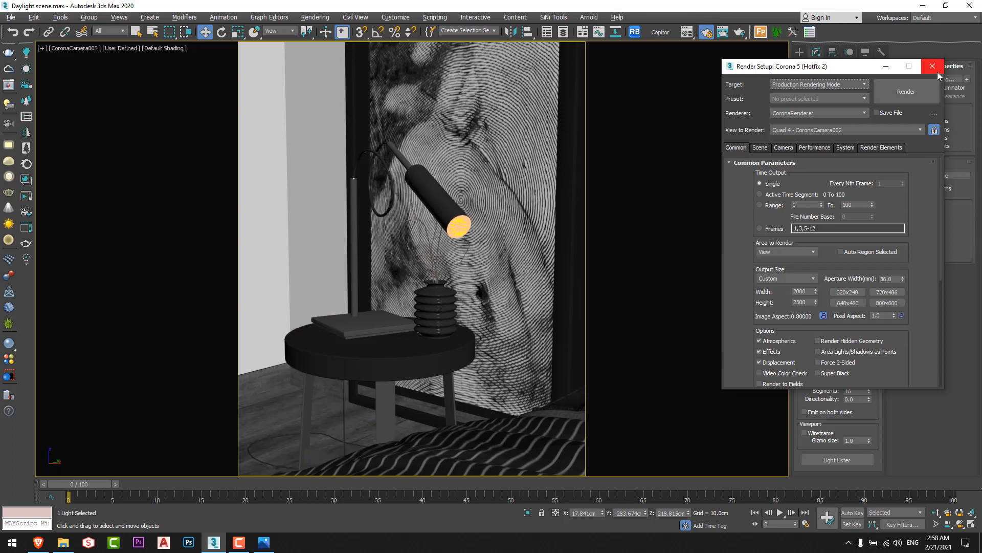
click(934, 66)
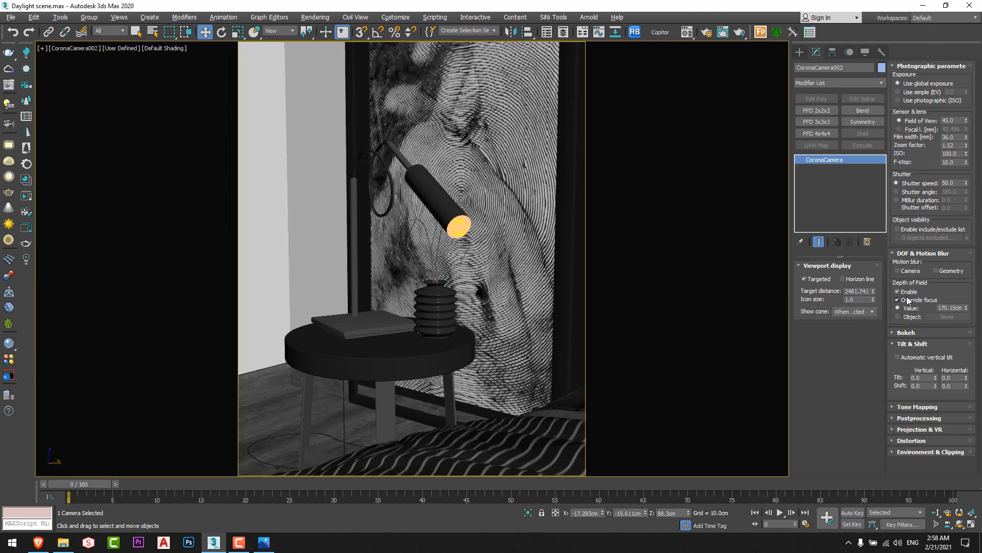
- Enable Override focus on the Corona camera and check its 170.15 cm focus distance from above
click(897, 291)
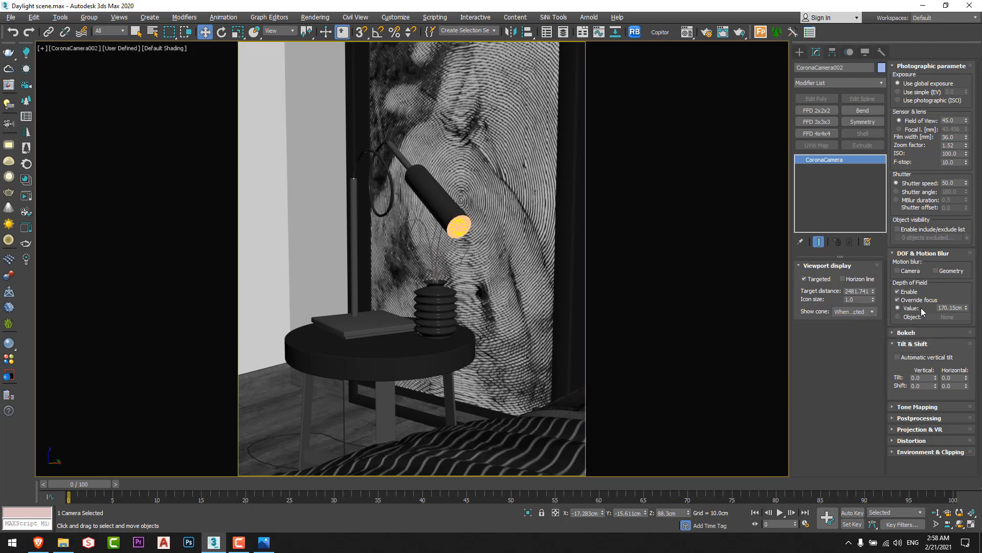
key(Alt+W)
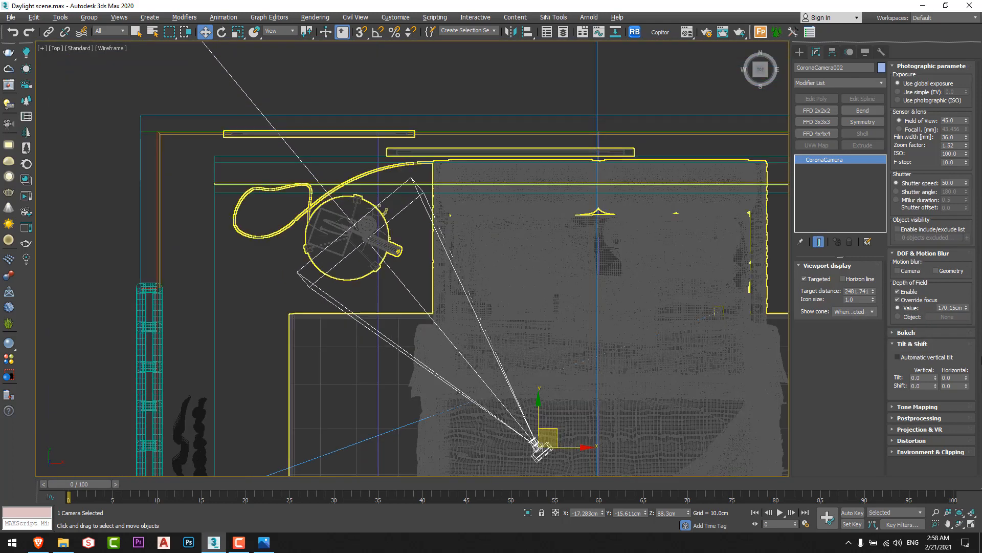
drag(955, 308, 954, 295)
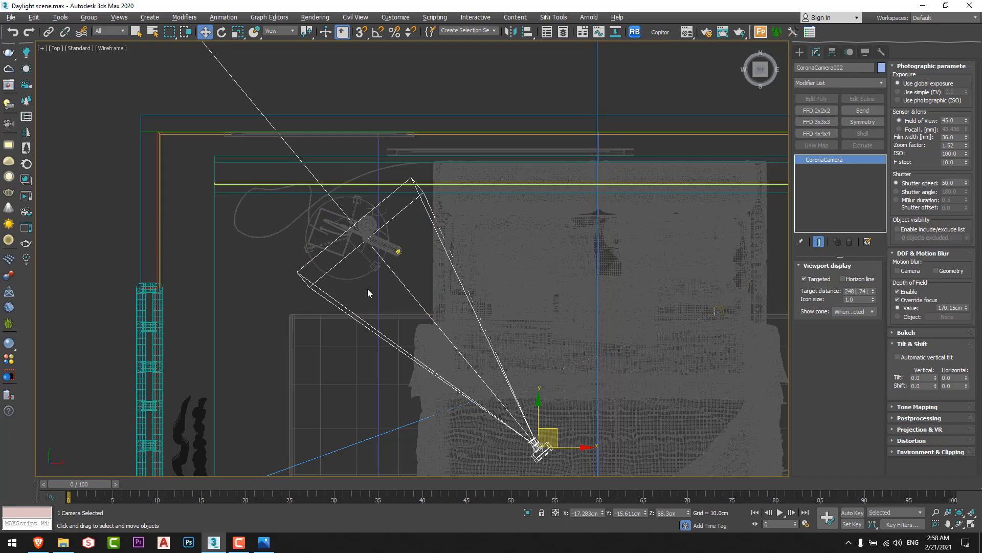
mouse_move(396, 304)
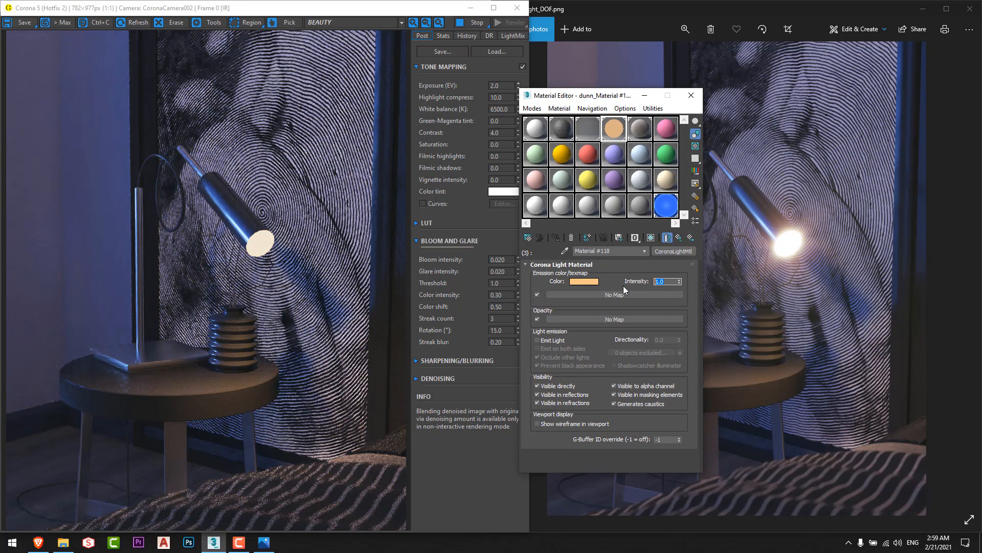
- Raise the bulb's Corona Light Material intensity to 200.0 and compare the render with the reference
text(200.0)
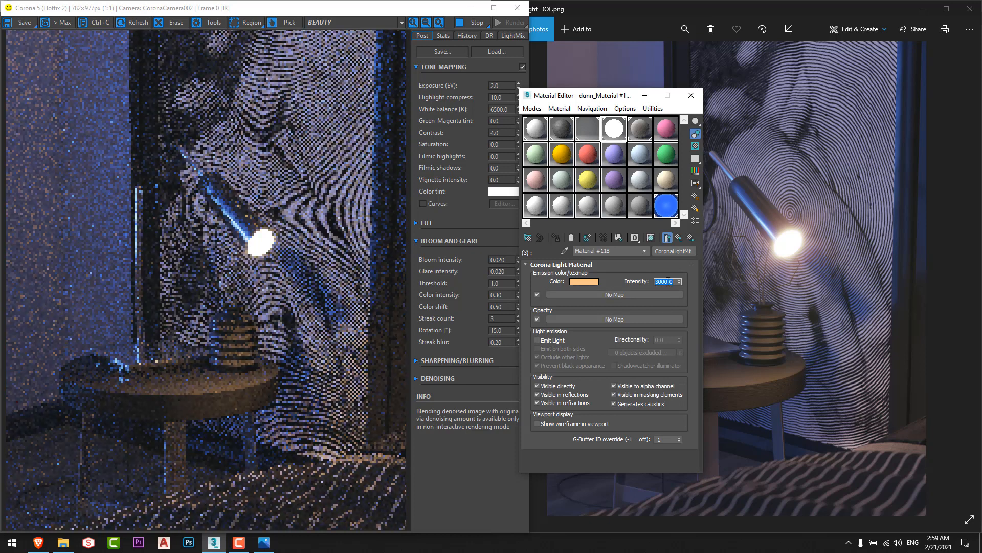
drag(586, 95, 630, 91)
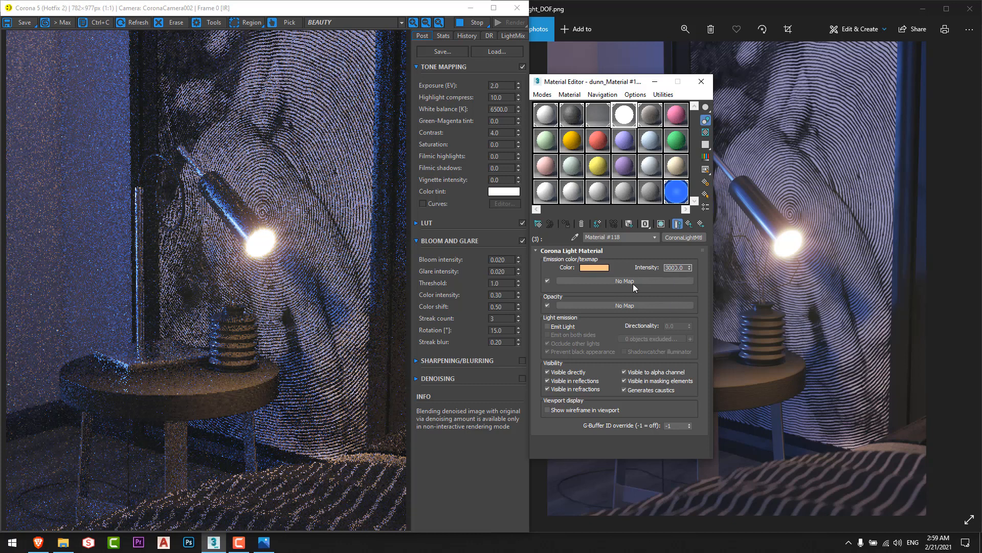
mouse_move(776, 317)
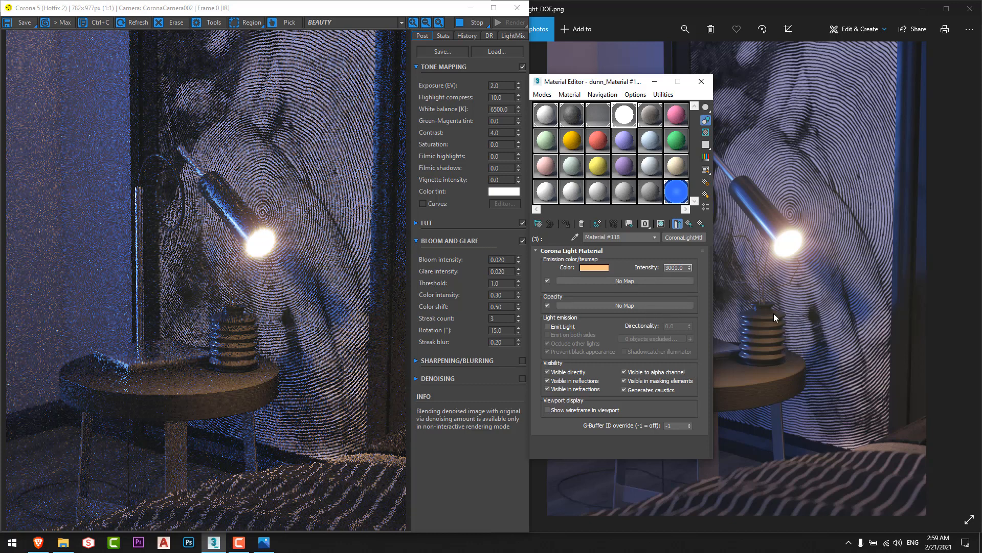
click(701, 82)
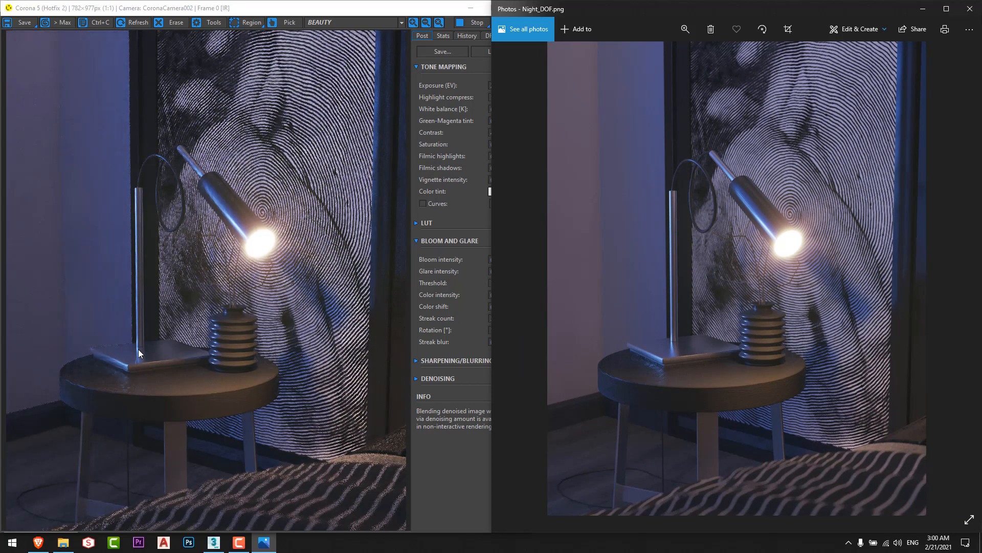
mouse_move(141, 346)
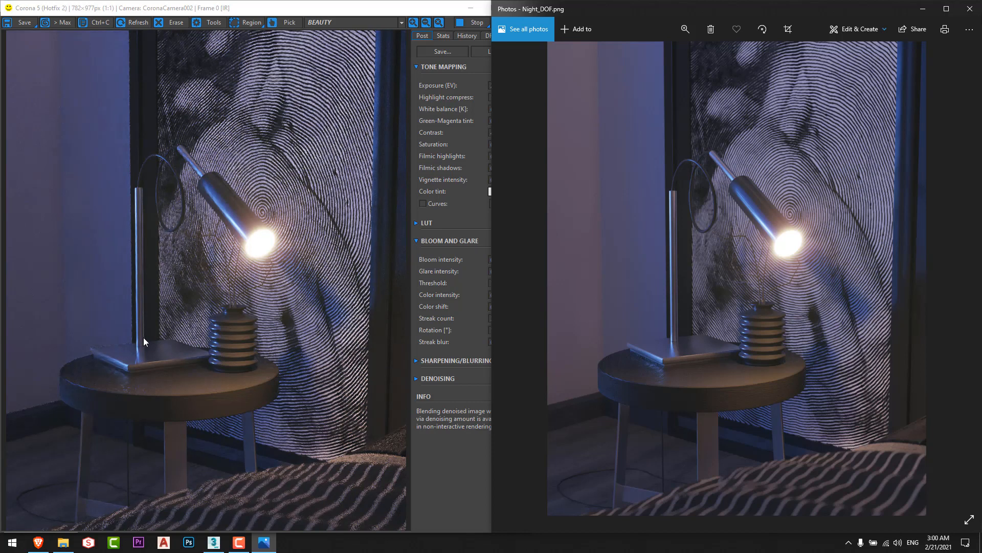
mouse_move(182, 334)
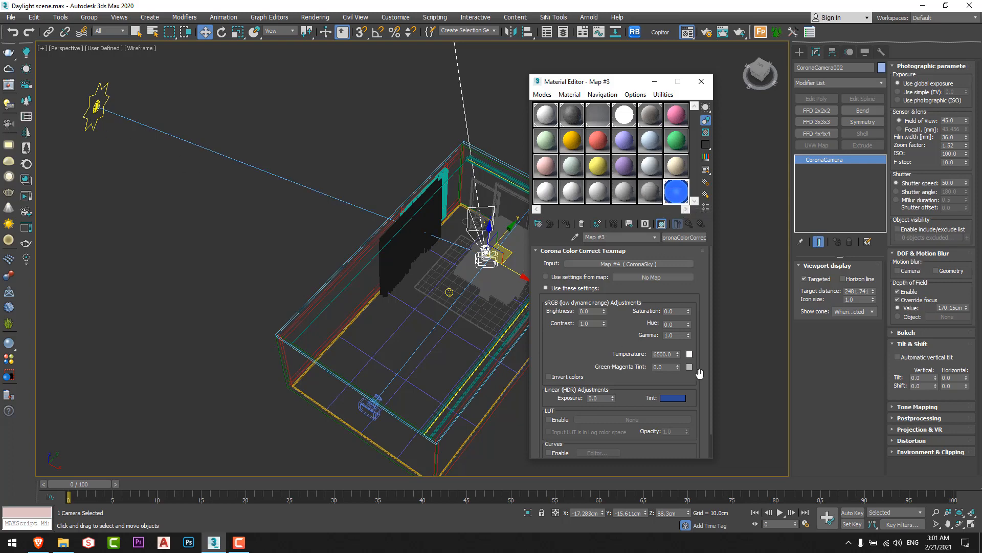
- Bring up the File Explorer folder holding the saved Night and Night_DOF renders
click(701, 81)
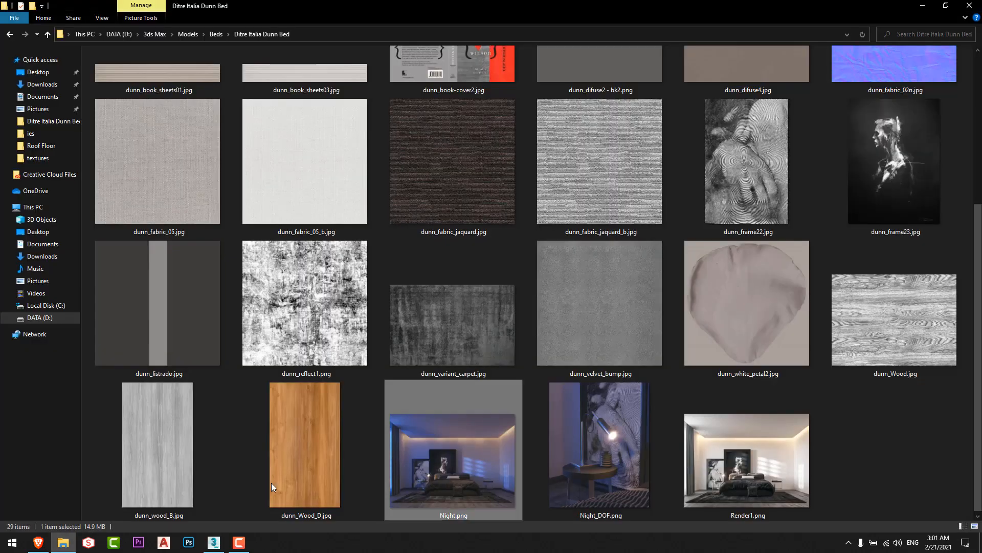
- View Night.png full screen in Photos, then return to the 3ds Max bedroom scene
double_click(454, 450)
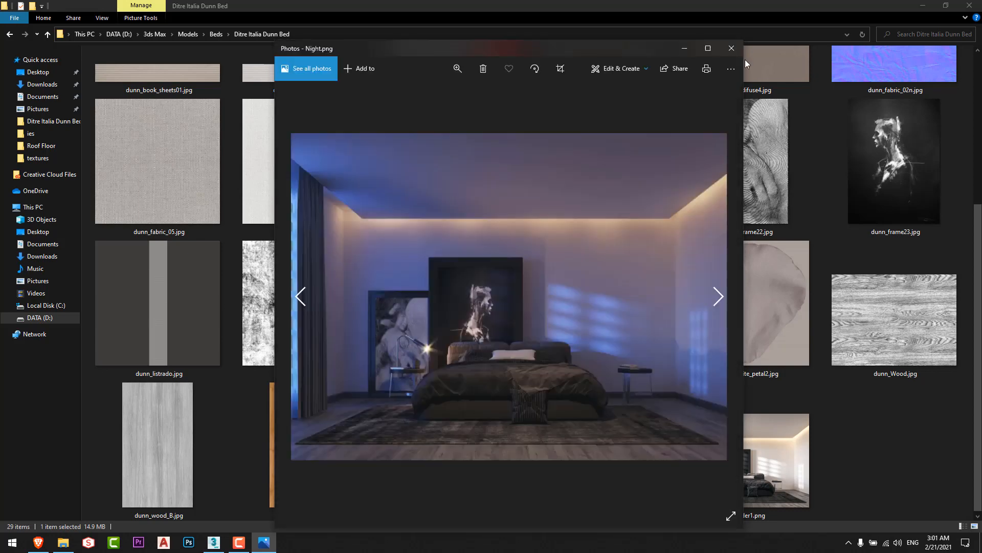
click(708, 48)
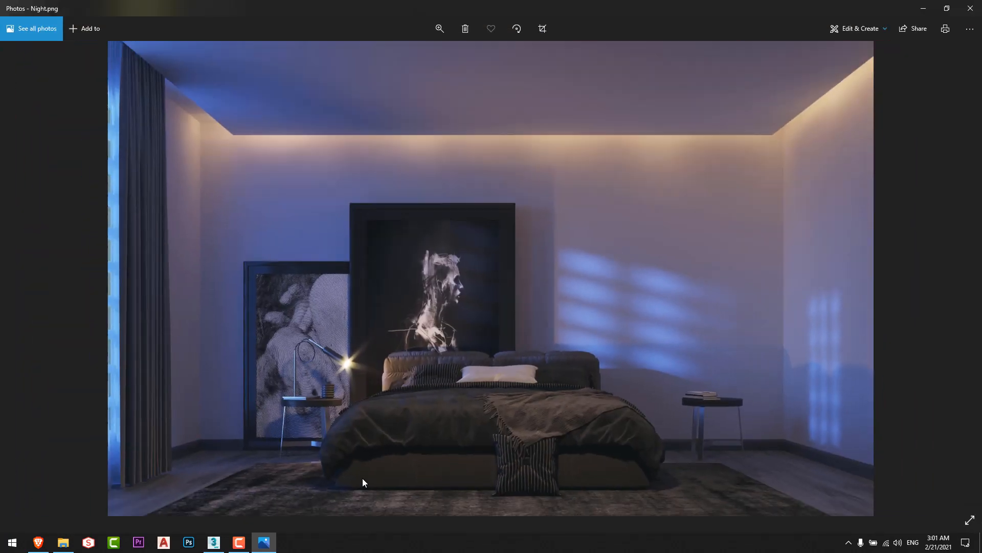
mouse_move(213, 543)
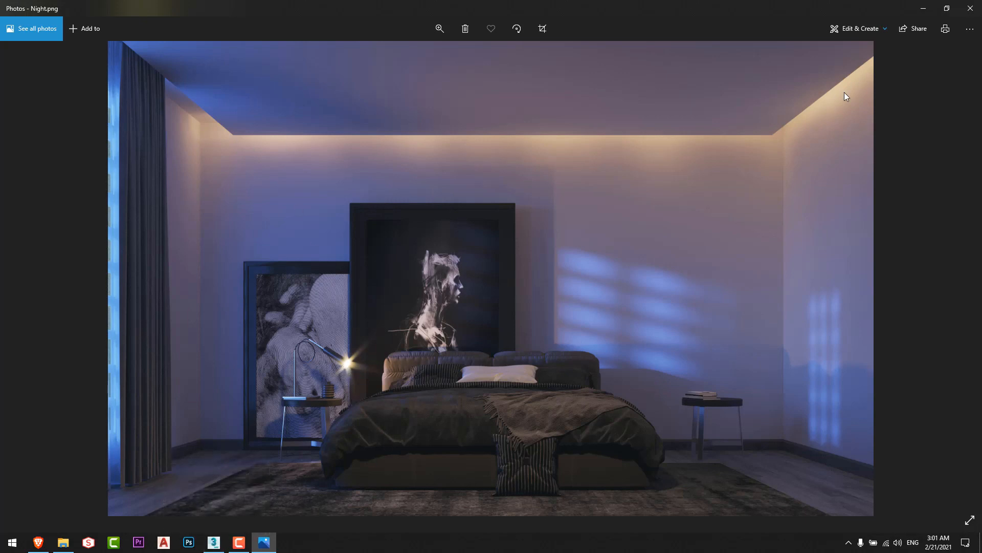
mouse_move(273, 155)
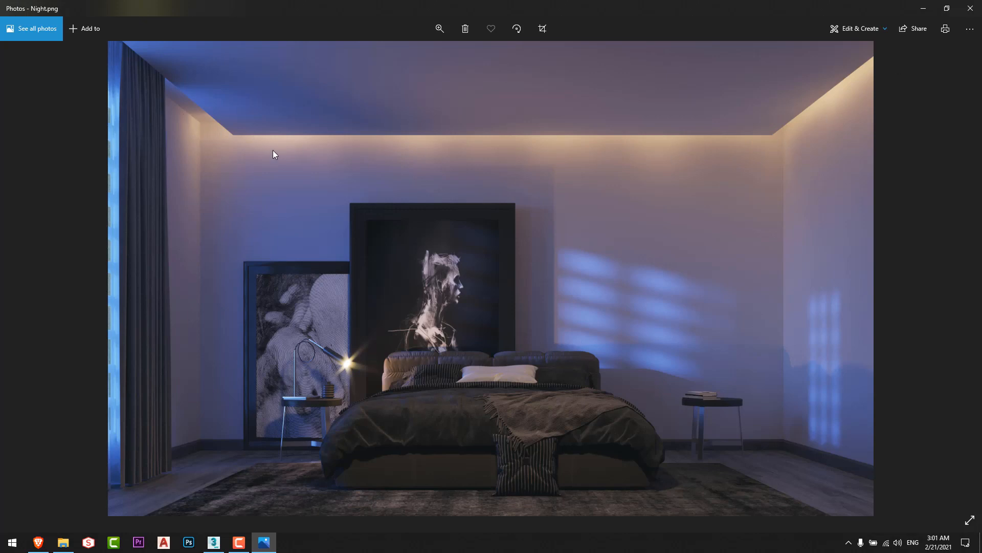
mouse_move(558, 238)
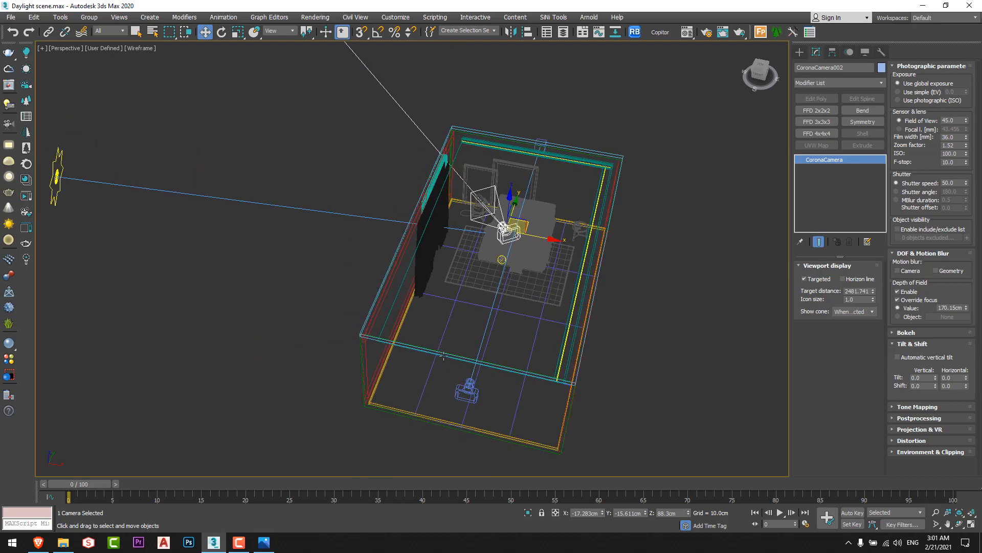
drag(445, 356, 423, 371)
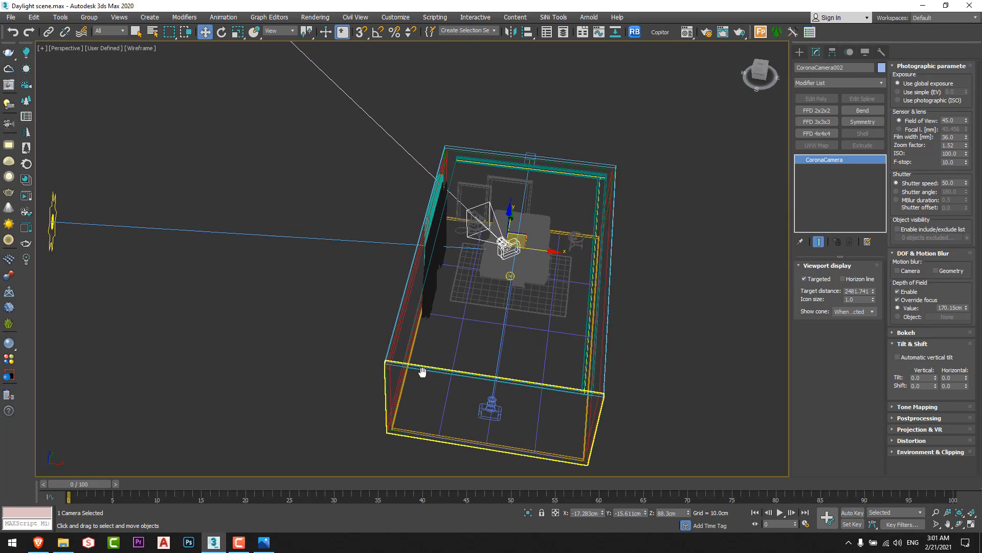